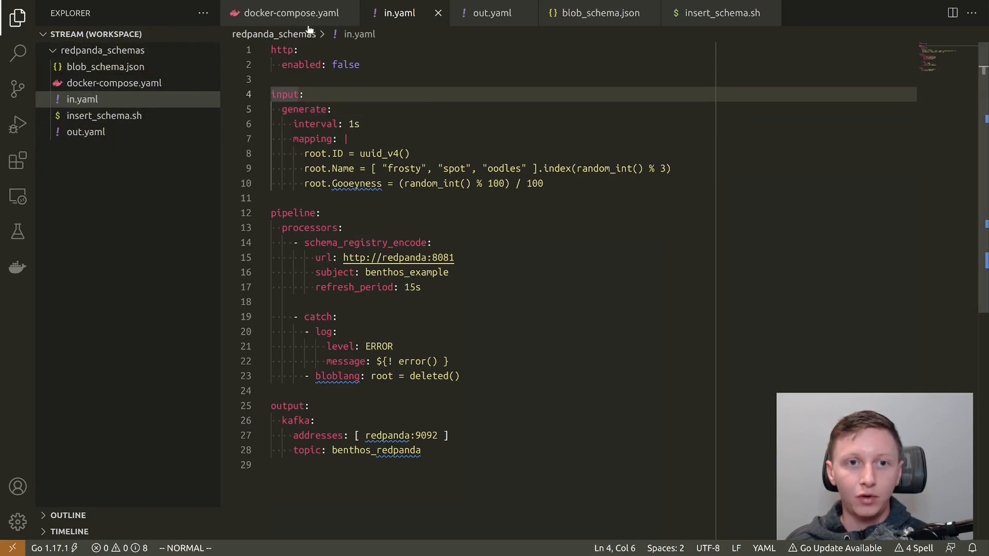
- Review docker-compose services and in.yaml's 1s generator mapping ID, Name, random Gooeyness, schema registry encoder and catch logging
click(286, 12)
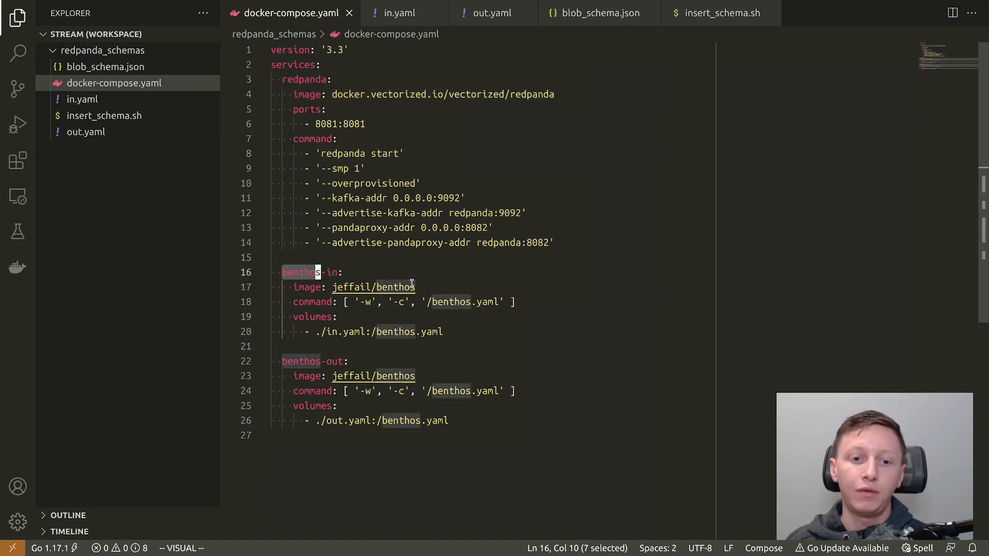
key(Escape)
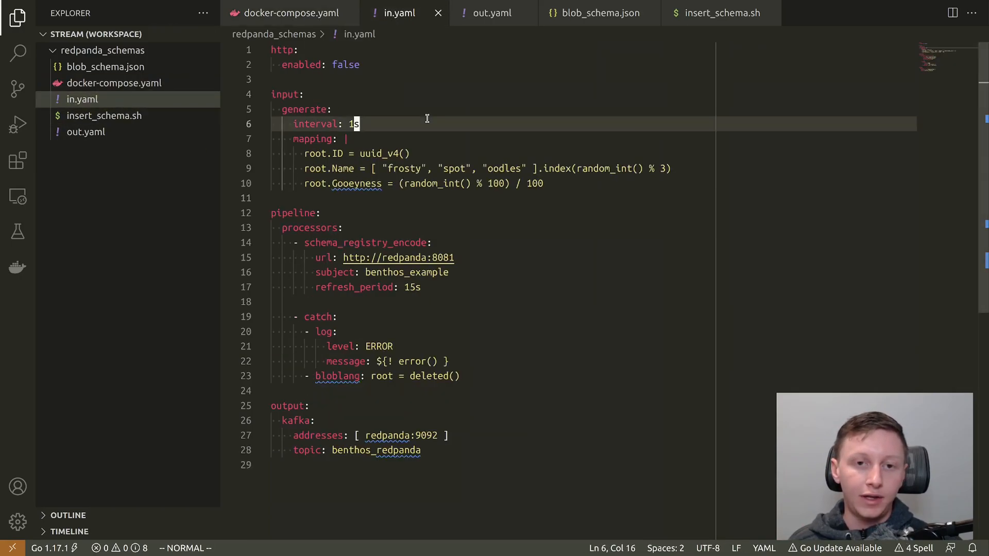
click(399, 77)
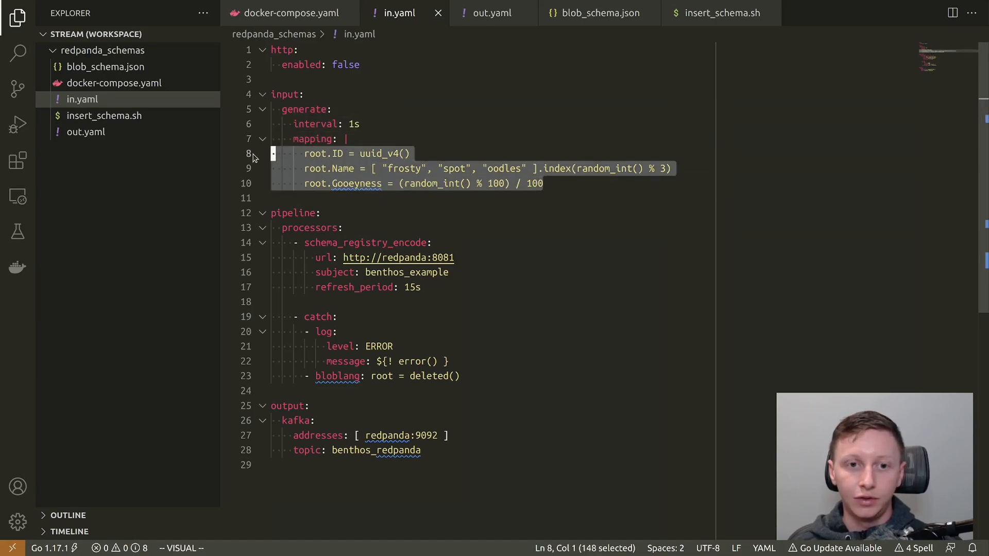
key(Escape)
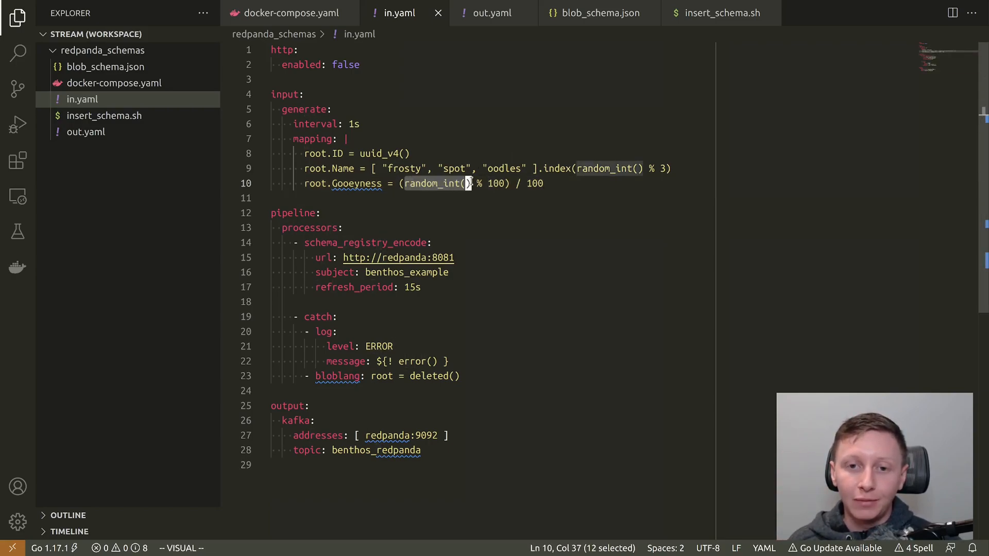
key(Escape)
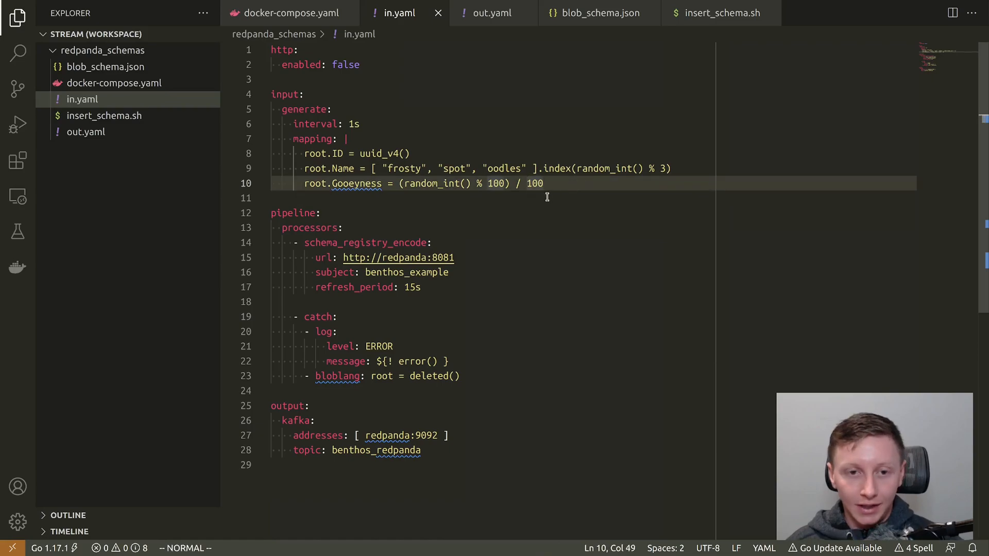
mouse_move(448, 220)
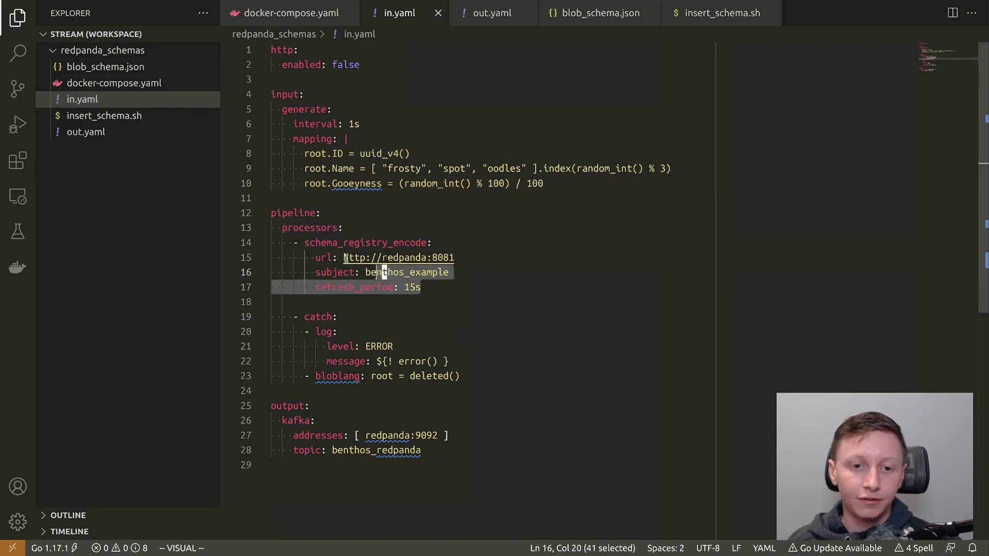
key(Escape)
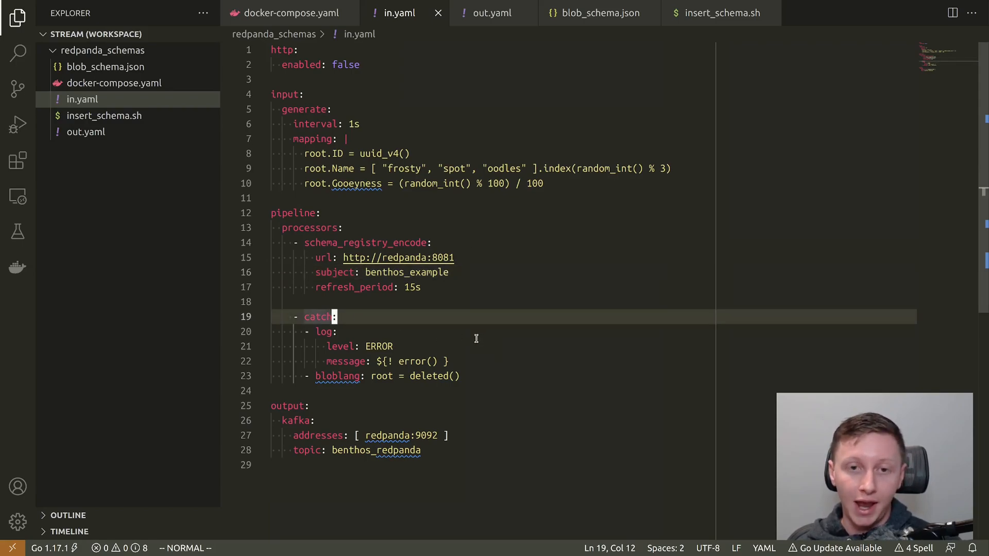
mouse_move(432, 288)
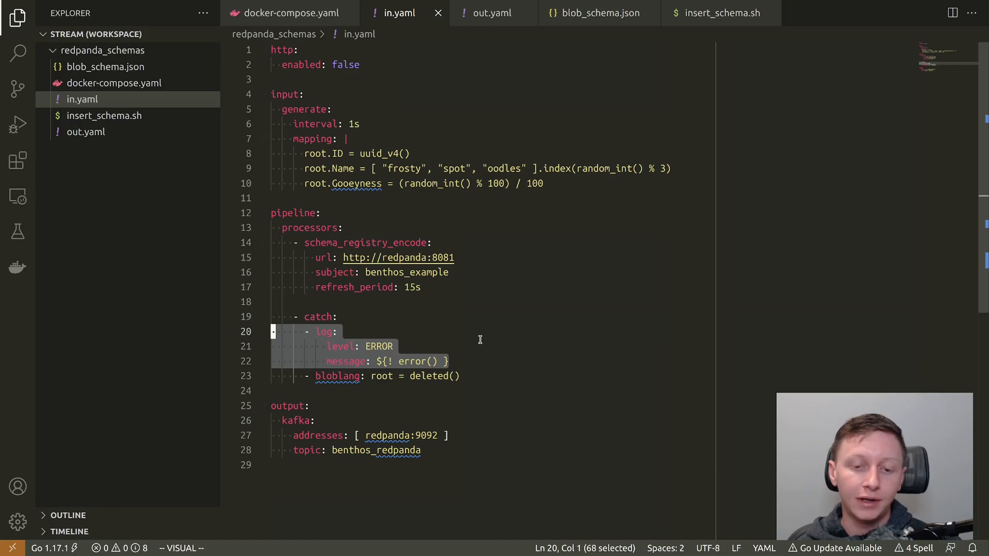
double_click(413, 362)
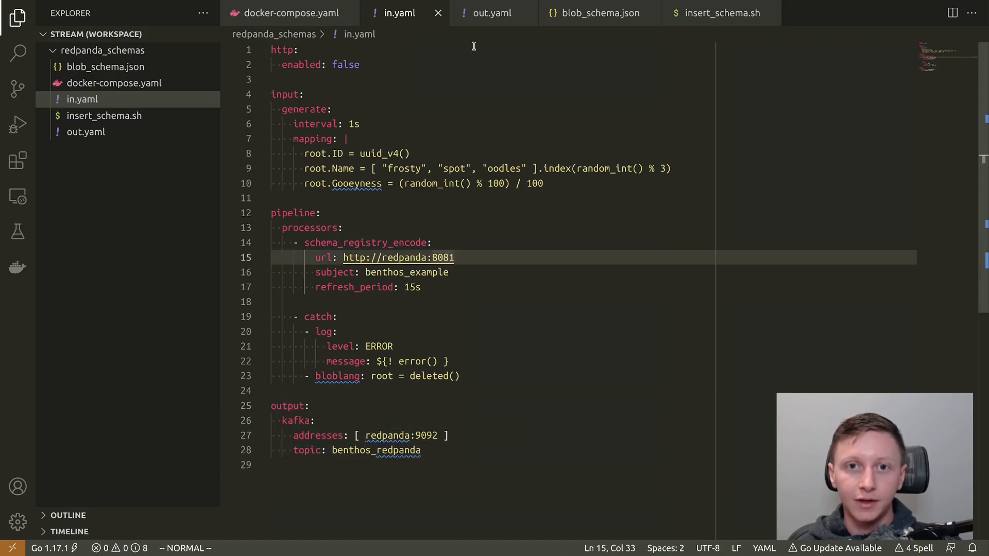
- Show out.yaml's kafka input, schema_registry_decode with catch processors and stdout, then blob_schema.json
click(493, 12)
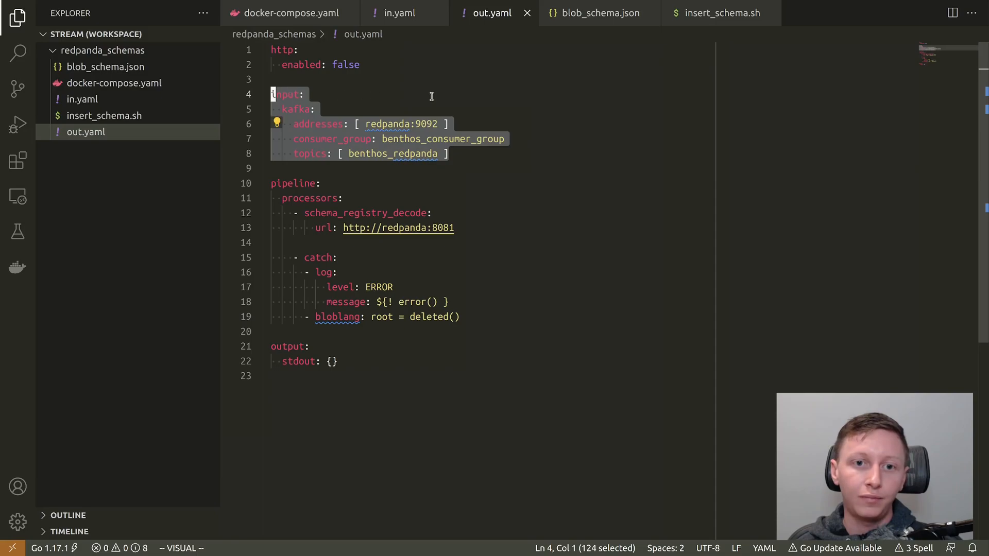
double_click(393, 153)
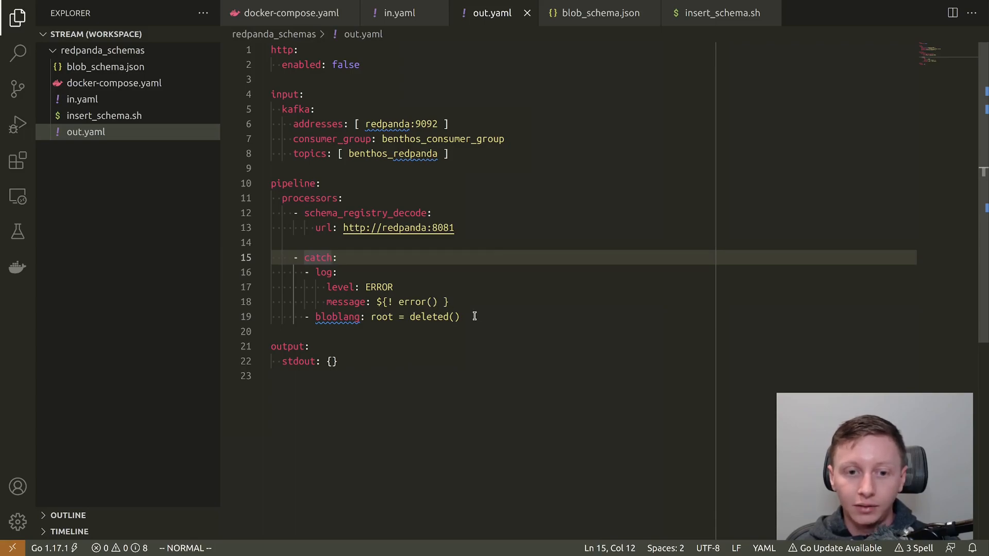
click(461, 317)
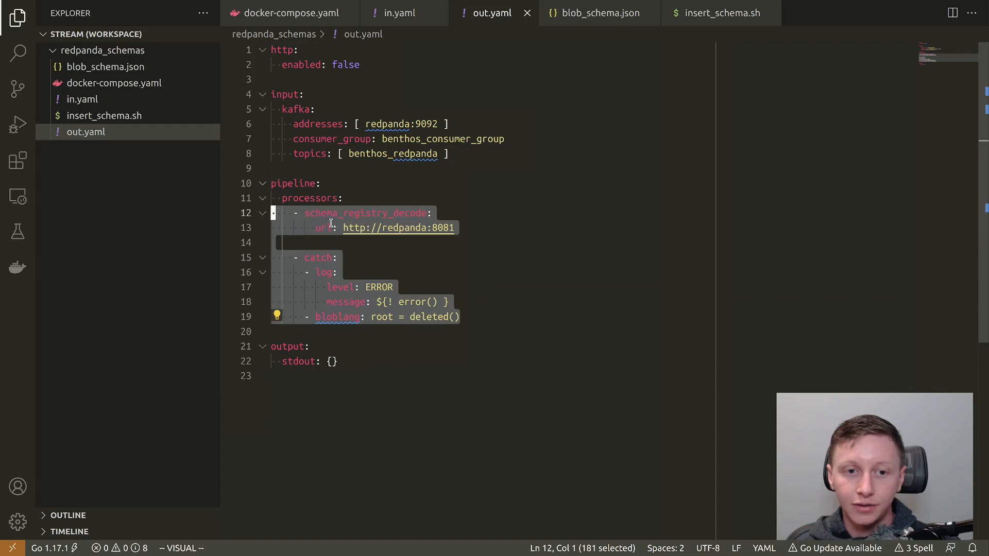
click(400, 13)
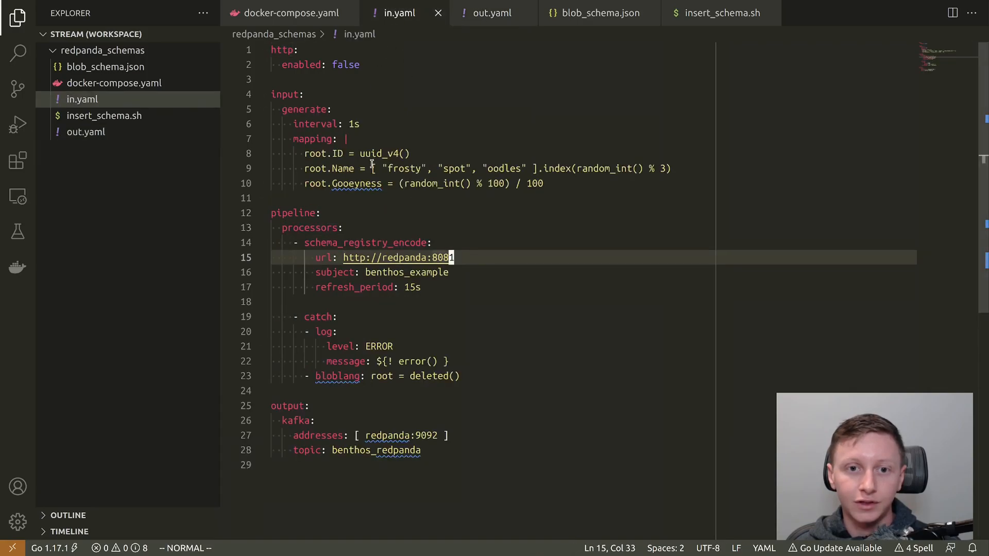
click(492, 12)
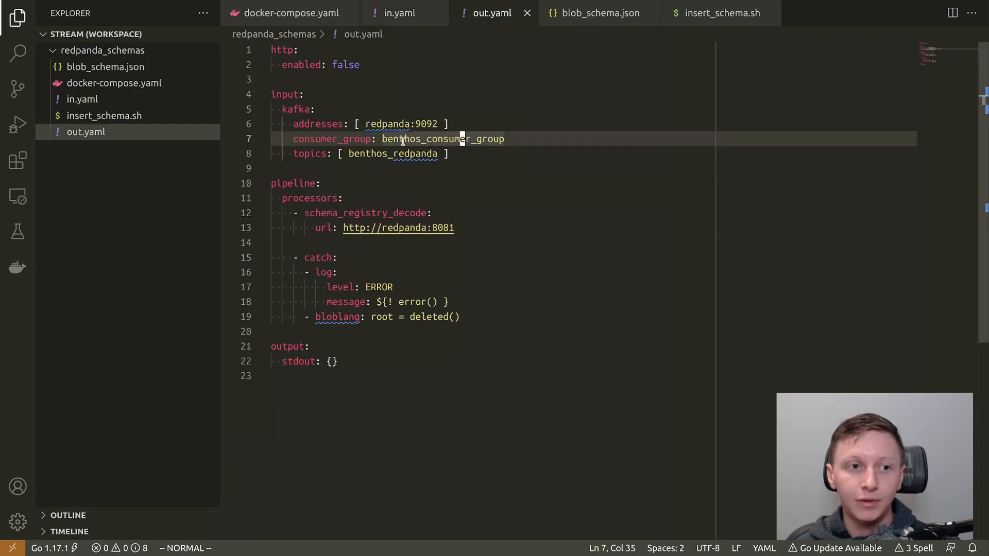
click(597, 13)
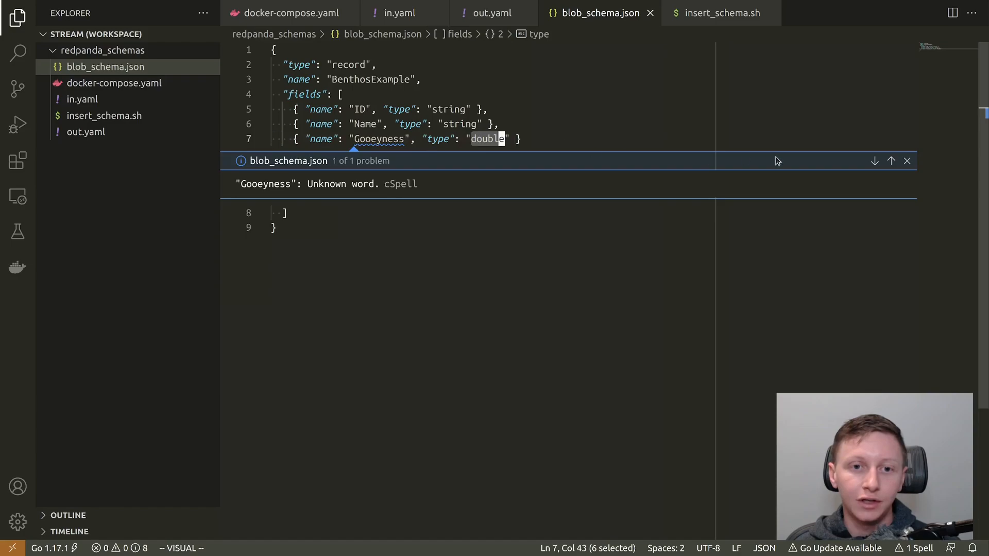
- Dismiss the Gooeyness spelling peek, view docker-compose's redpanda, benthos-in, benthos-out services, then insert_schema.sh
key(Escape)
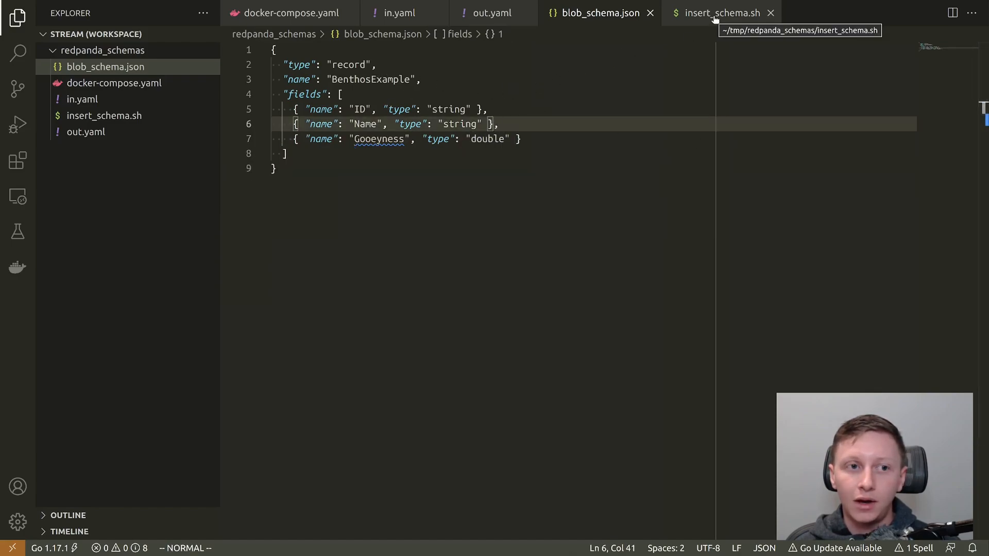
click(720, 12)
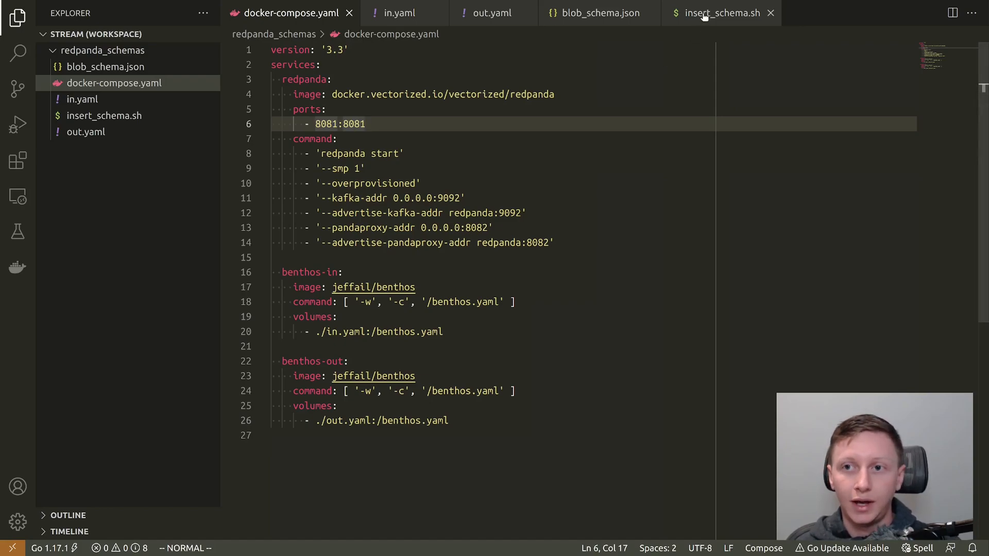
click(721, 12)
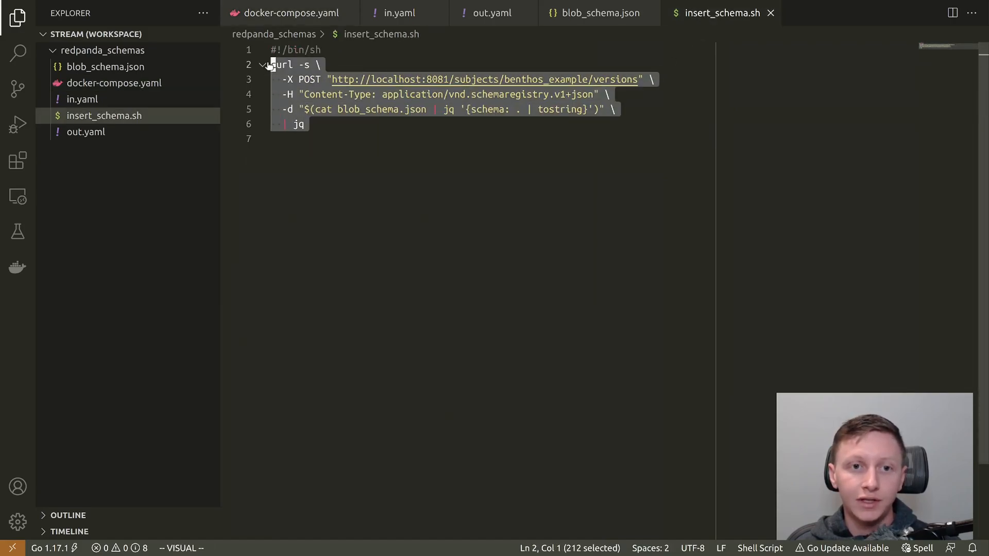
- Highlight the curl POST in insert_schema.sh that registers blob_schema.json with the registry
key(Escape)
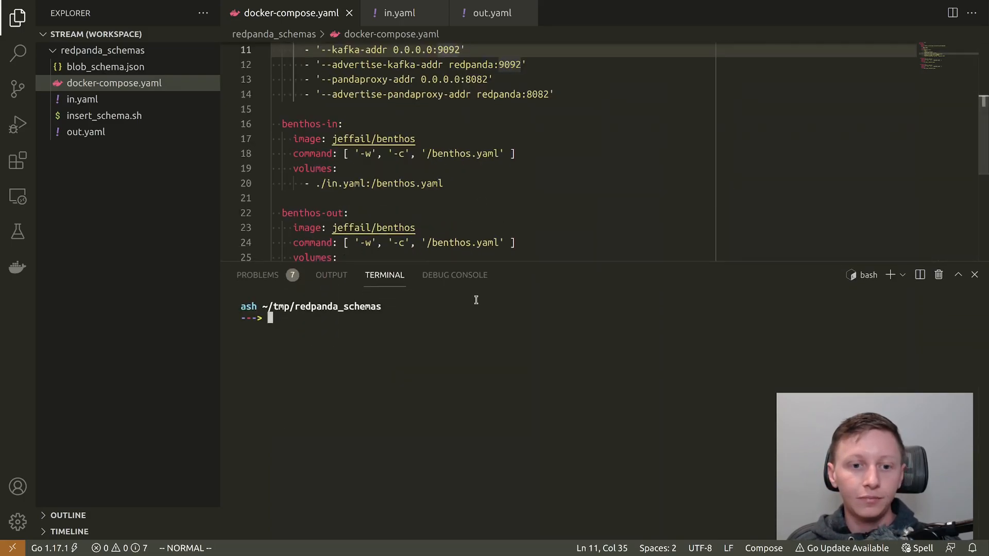
- Run docker-compose up -d, see 'schema subject not found' errors, and show in.yaml
text(docker-co)
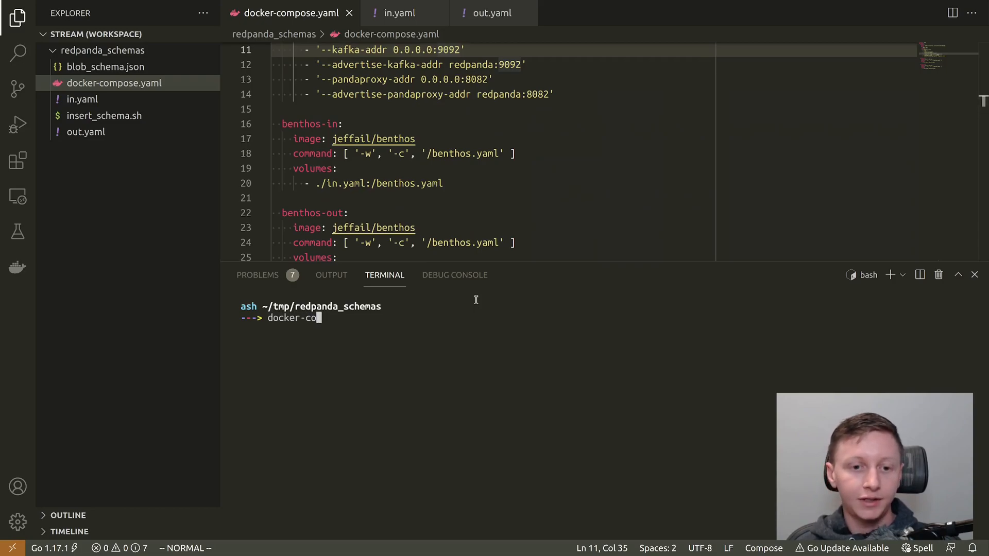
text(mpose up -d)
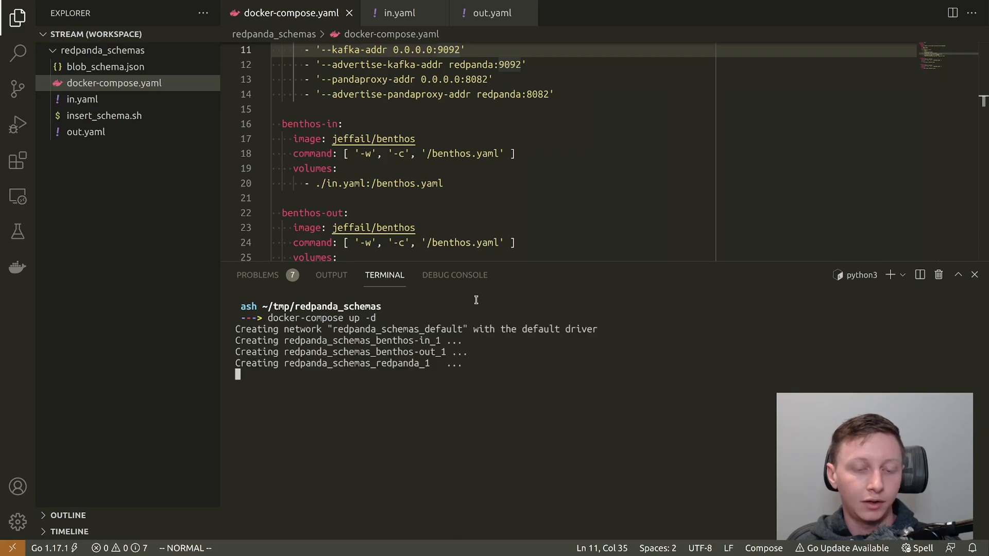
text(docker)
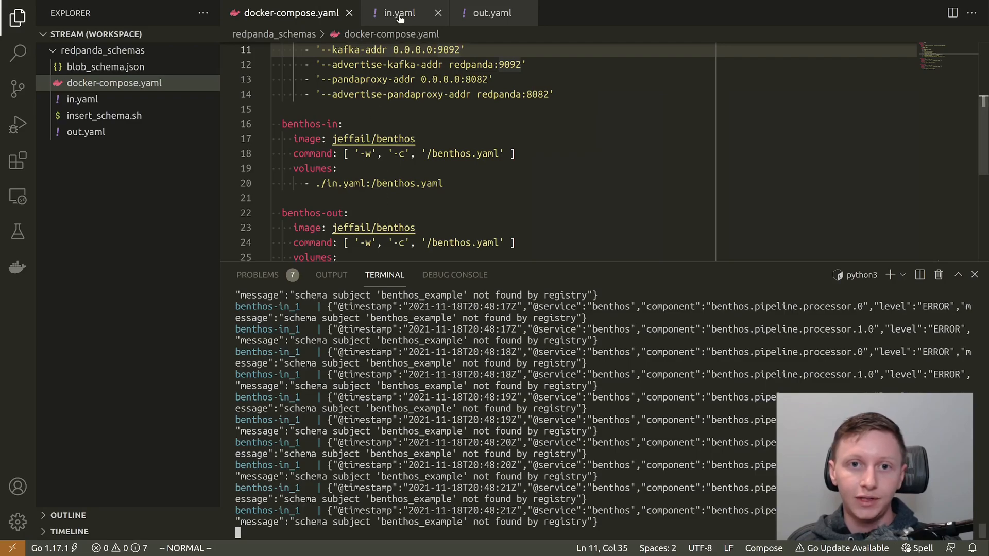
click(398, 13)
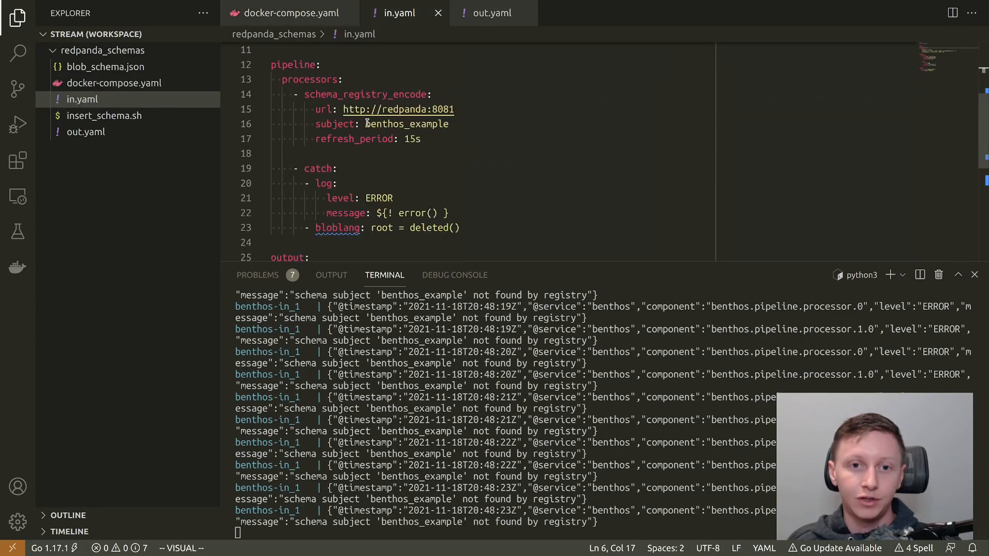
- Point out the benthos_example subject and schema encoding line, then register the schema as id 1 via ./insert_schema.sh
double_click(405, 124)
text(./insert_schema.sh)
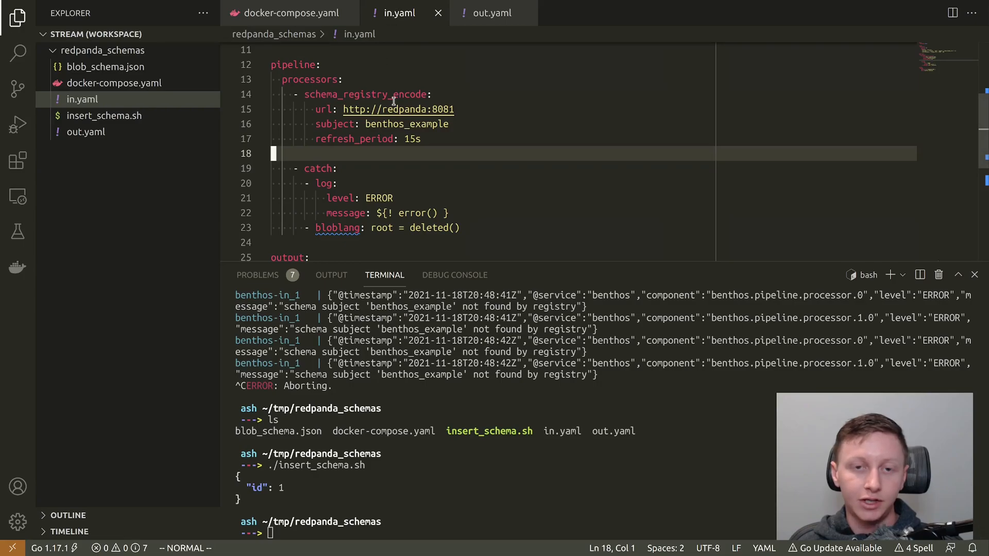
click(392, 94)
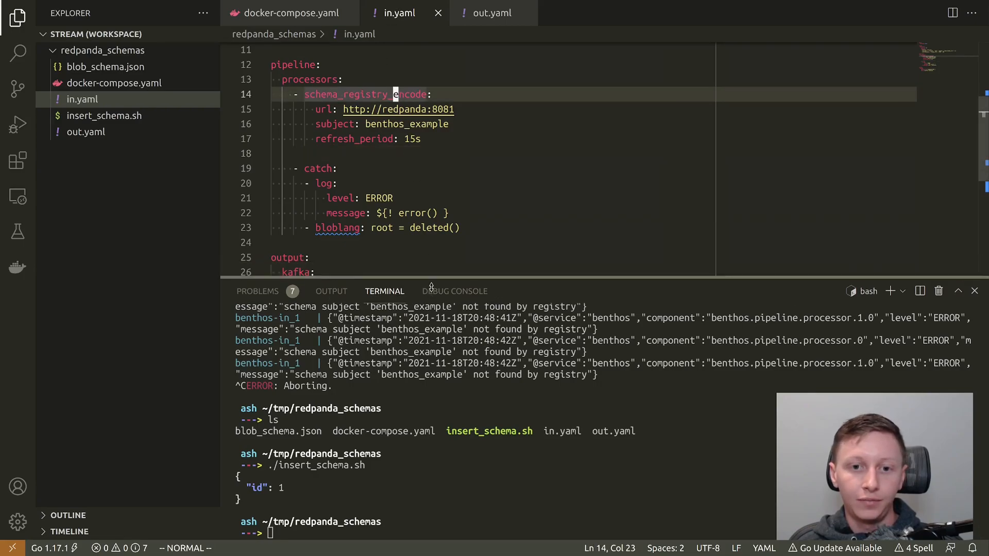
- Run docker-compose logs -f and scroll benthos-out records showing Gooeyness, ID and Name
scroll(down, 3)
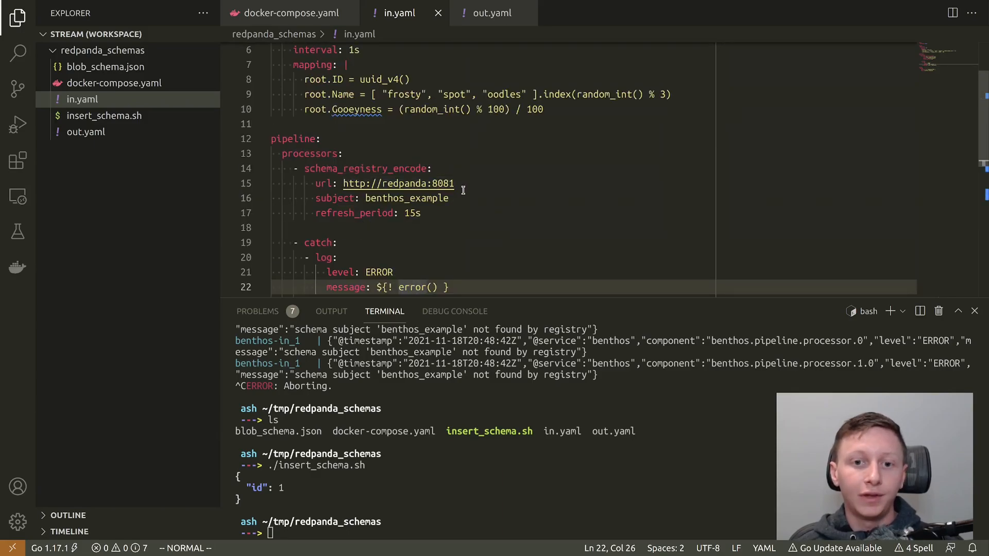
text(docker-compose logs -f)
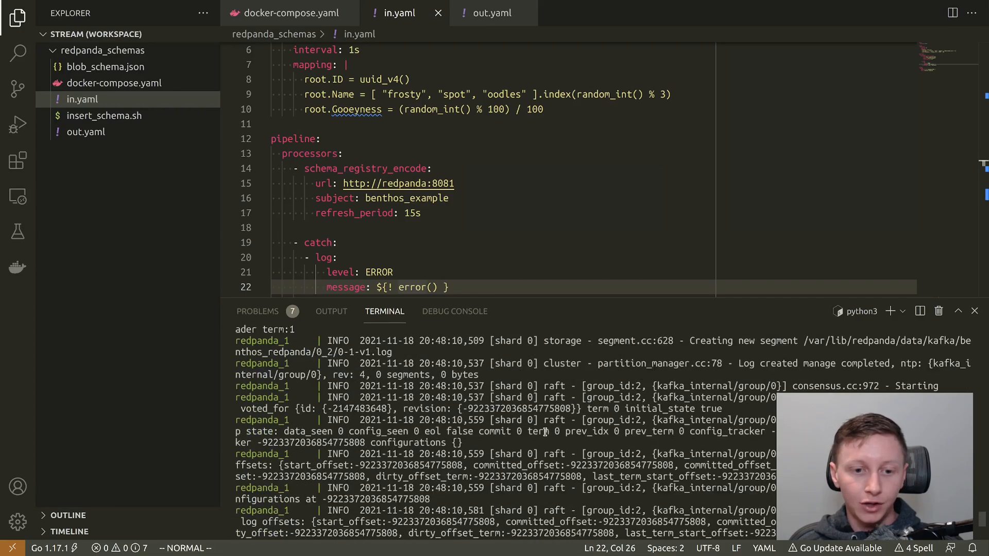
scroll(down, 3)
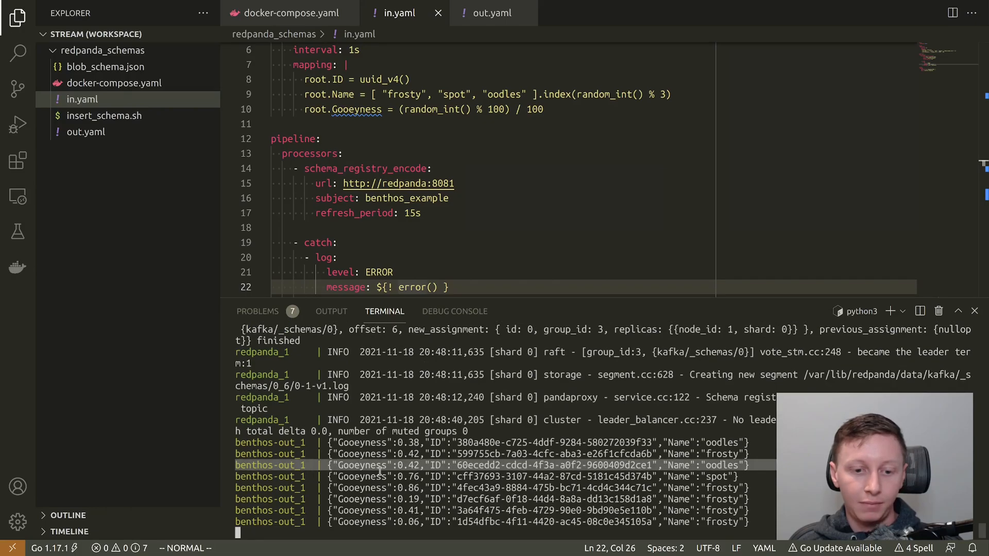
scroll(down, 3)
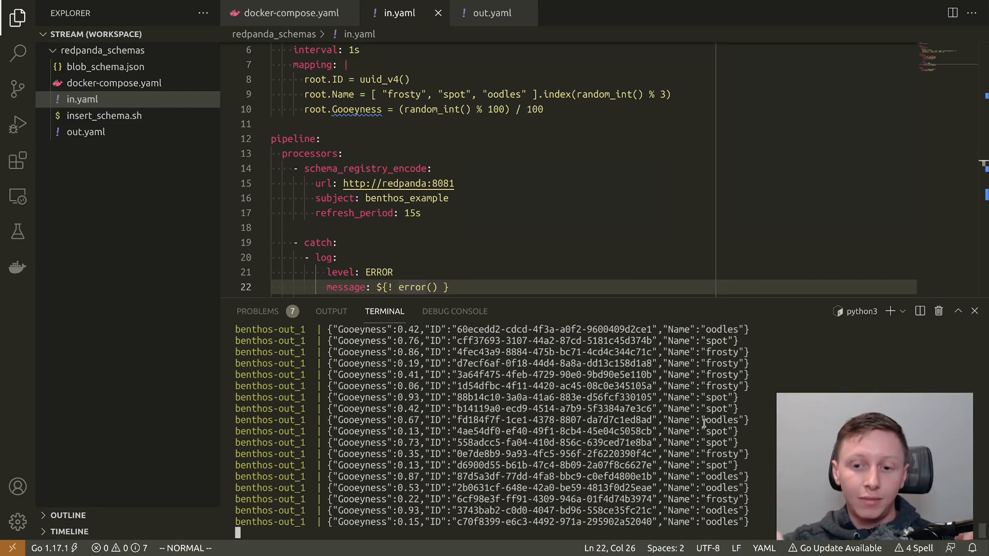
scroll(down, 3)
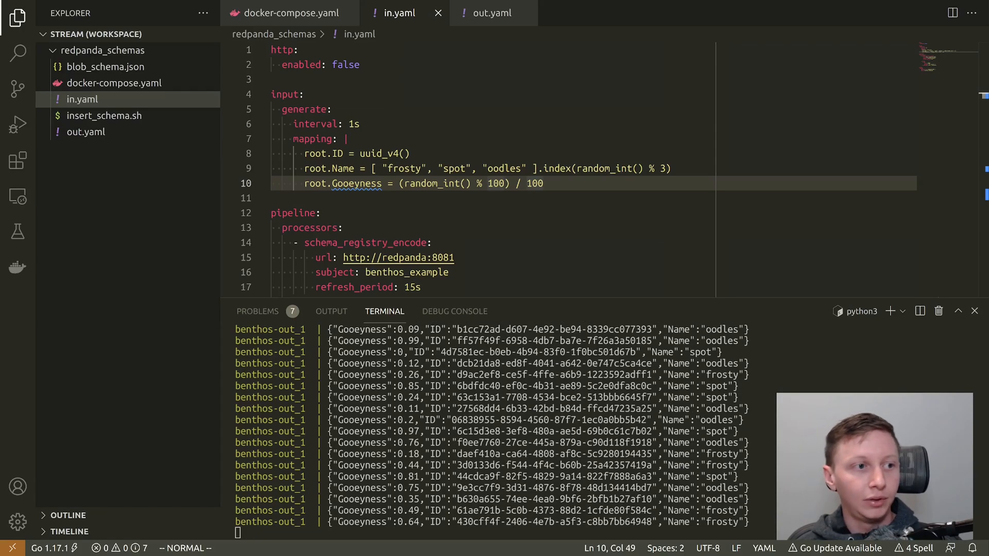
- Add mapping line 'root.Bouncing = random_int() % 2 == 0' to in.yaml, glancing at docker-compose.yaml
text(root.Bouncing = random_int() % 2 == 0)
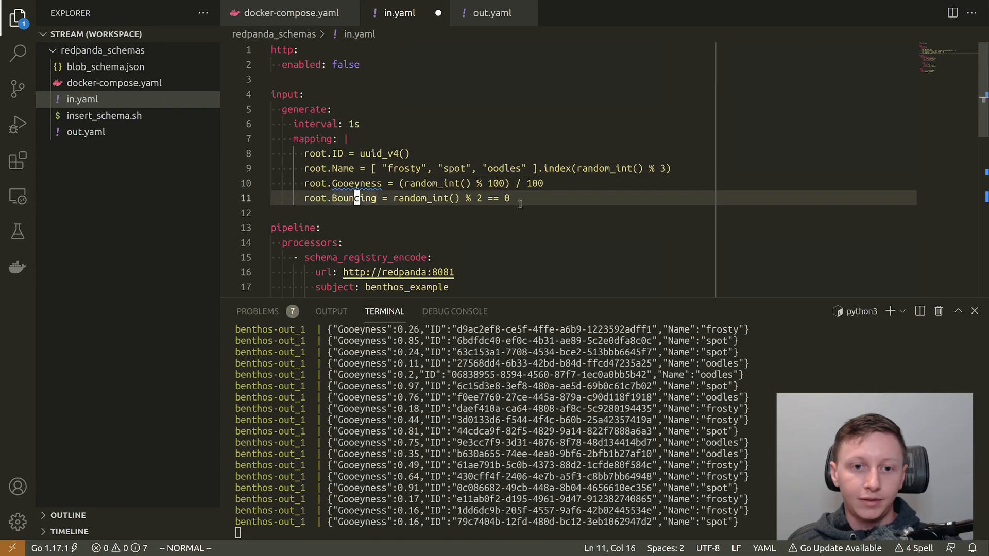
click(288, 12)
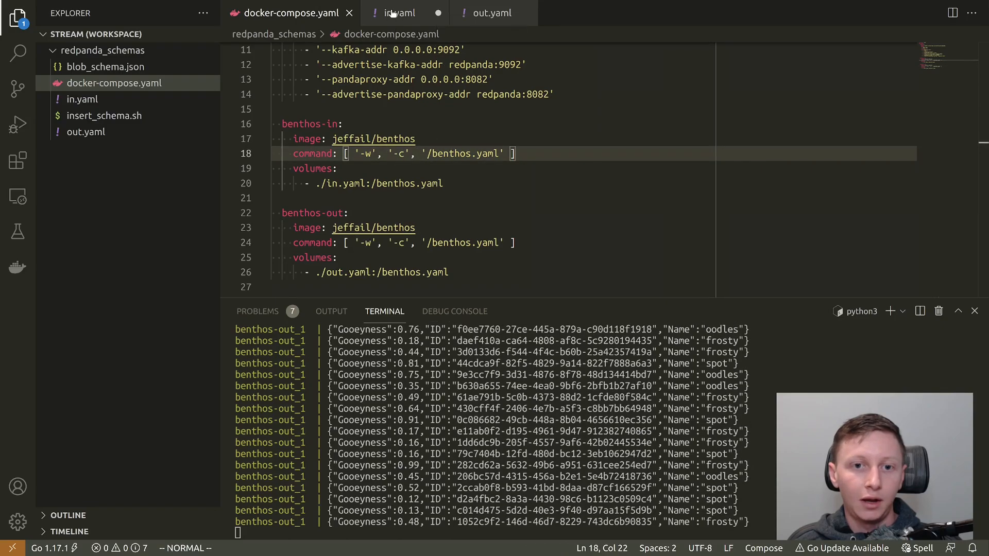
click(398, 12)
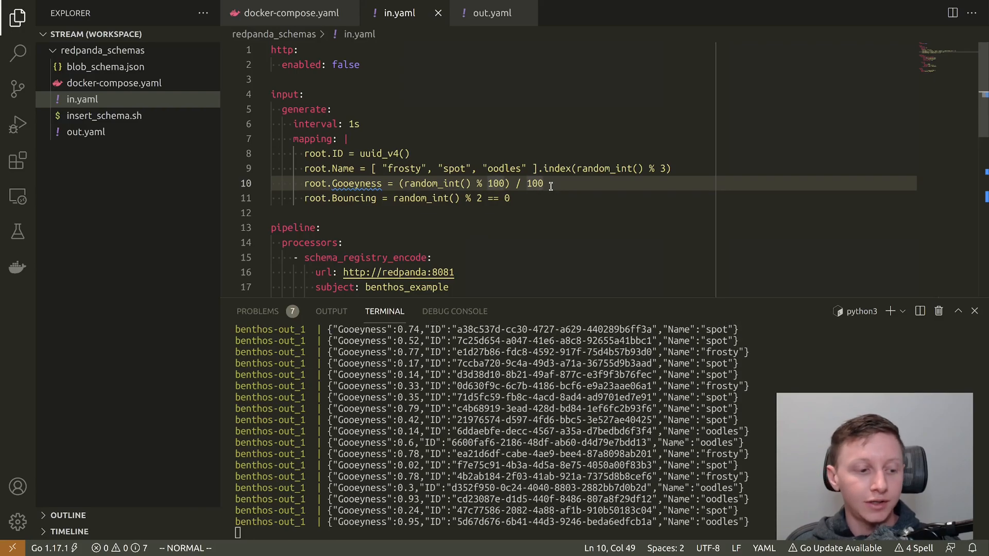
- Show blob_schema.json declaring a boolean Bouncing field with default true
click(506, 197)
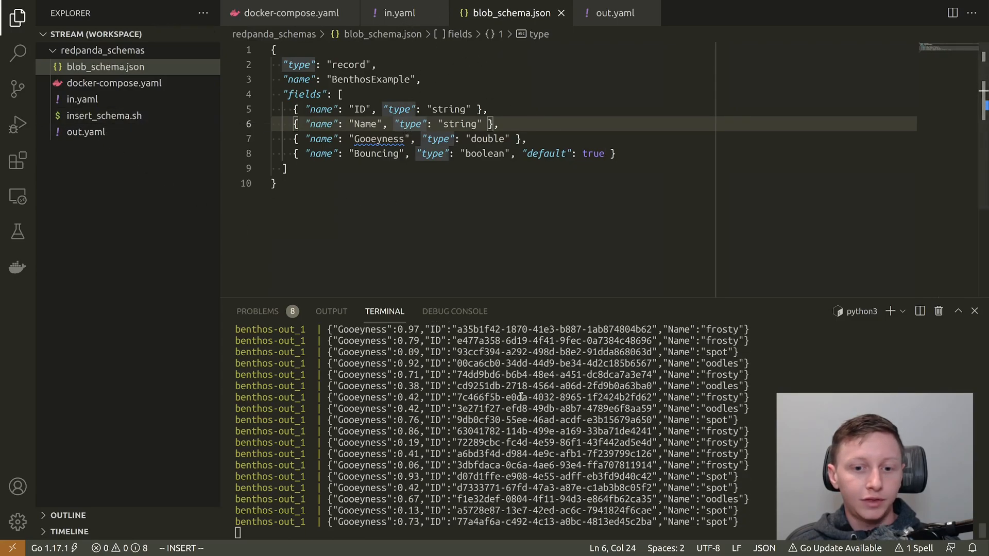
- Stop logs, register schema id 2, rerun docker-compose logs -f showing Bouncing values, return to in.yaml
key(ctrl+c)
text(./insert_schema.sh)
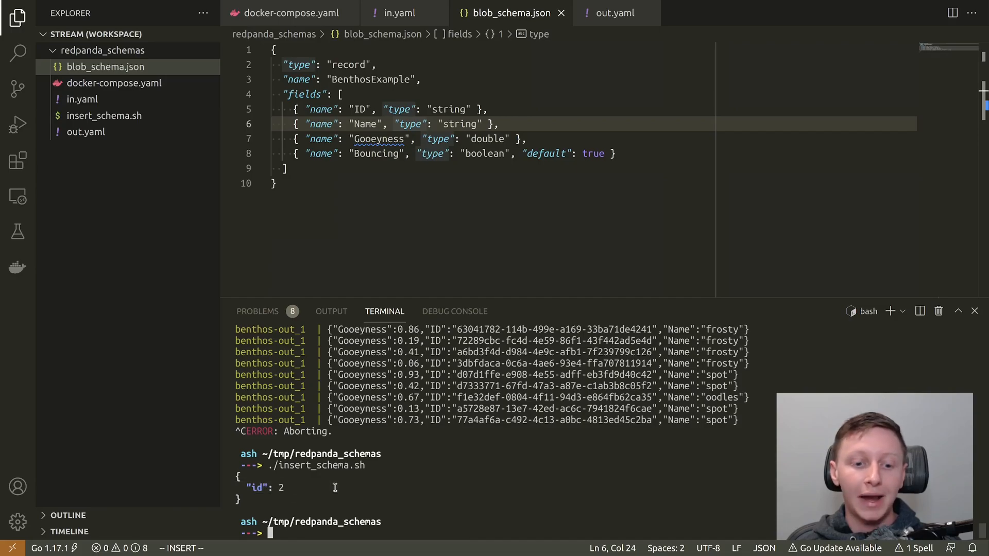
text(docker-compose logs -f)
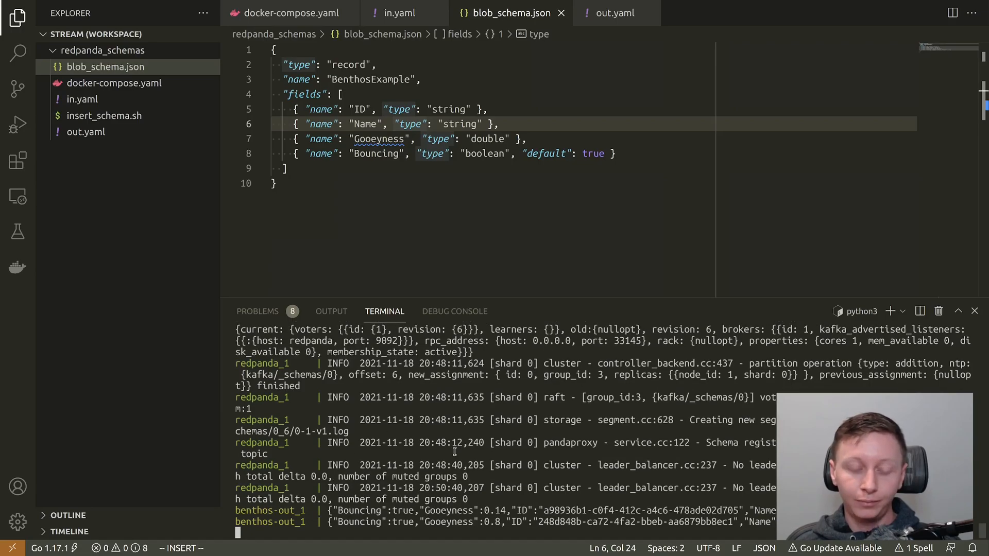
scroll(down, 3)
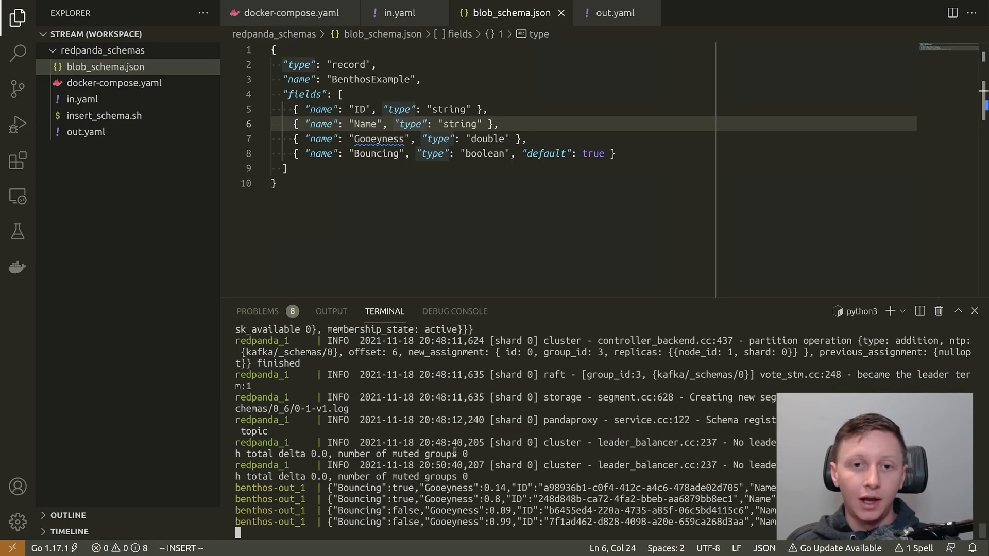
click(399, 13)
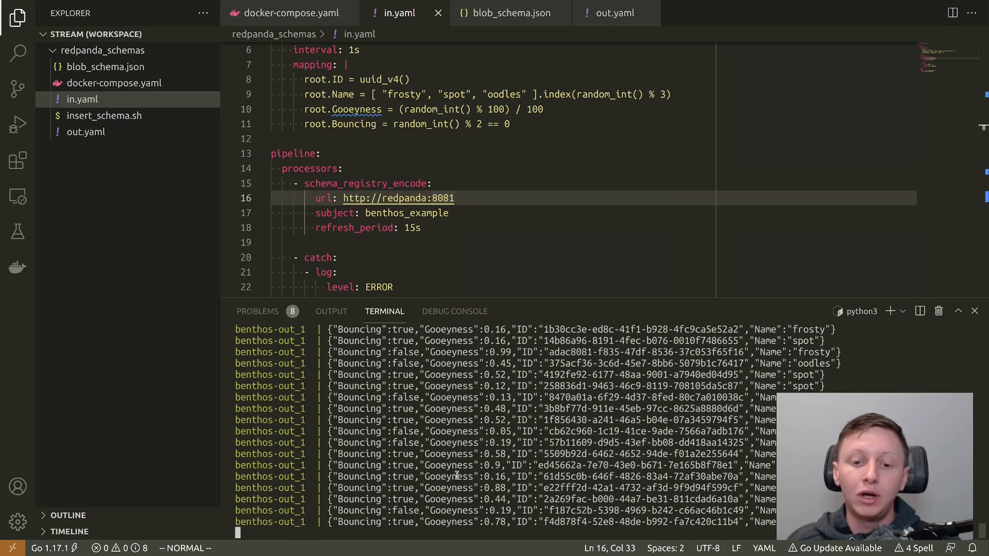
scroll(down, 3)
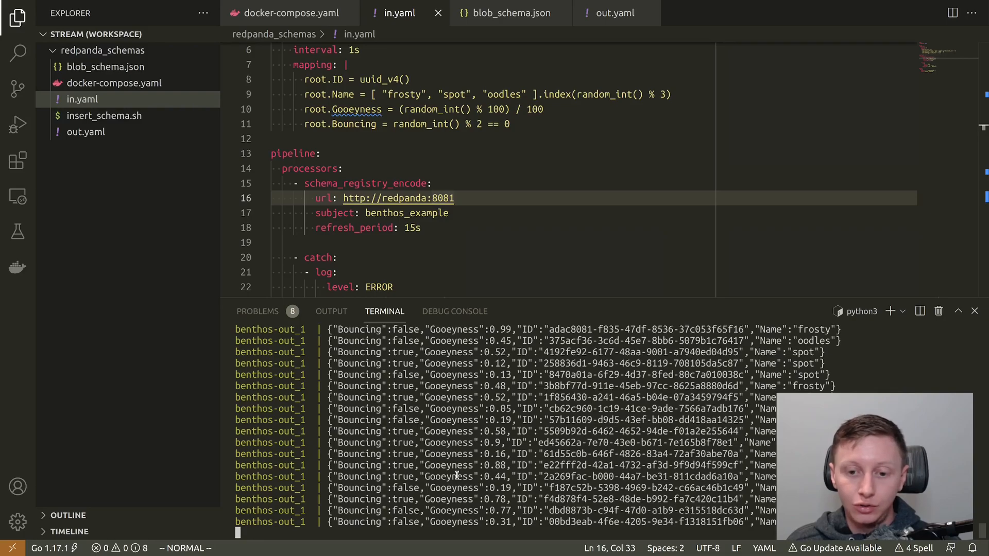
scroll(down, 3)
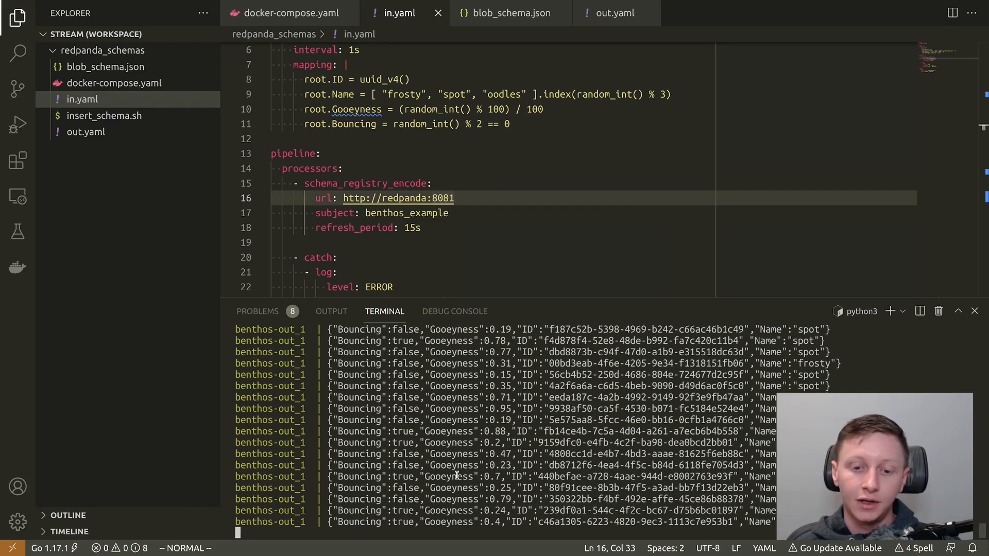
scroll(down, 3)
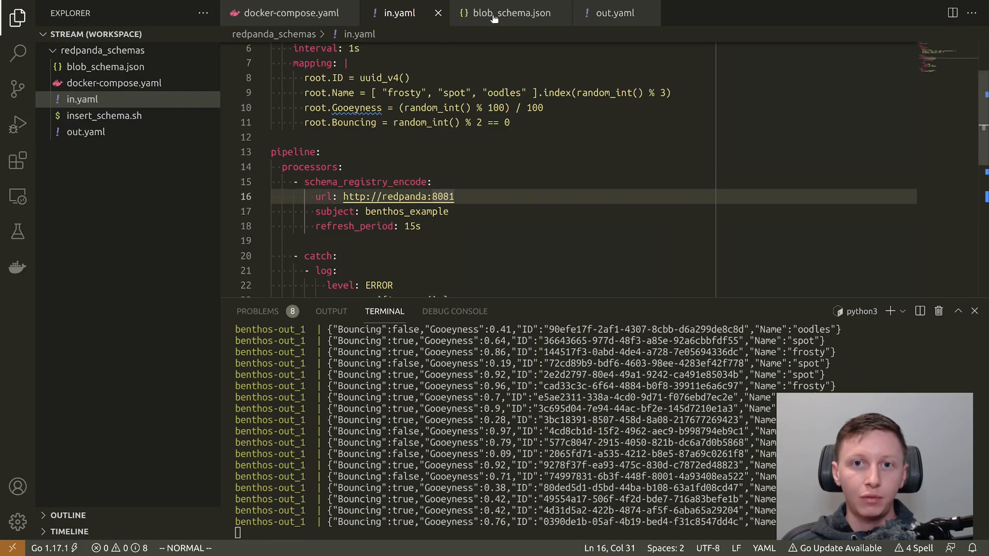
- Show blob_schema.json's new Meow string field and run ./insert_schema.sh, rejected with error 409 incompatible
click(510, 12)
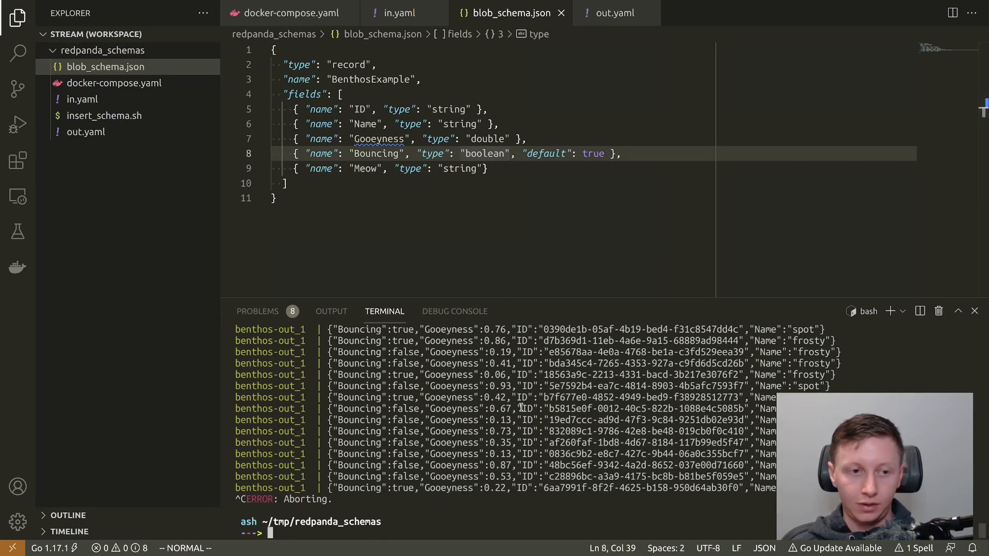
text(./insert_schema.sh)
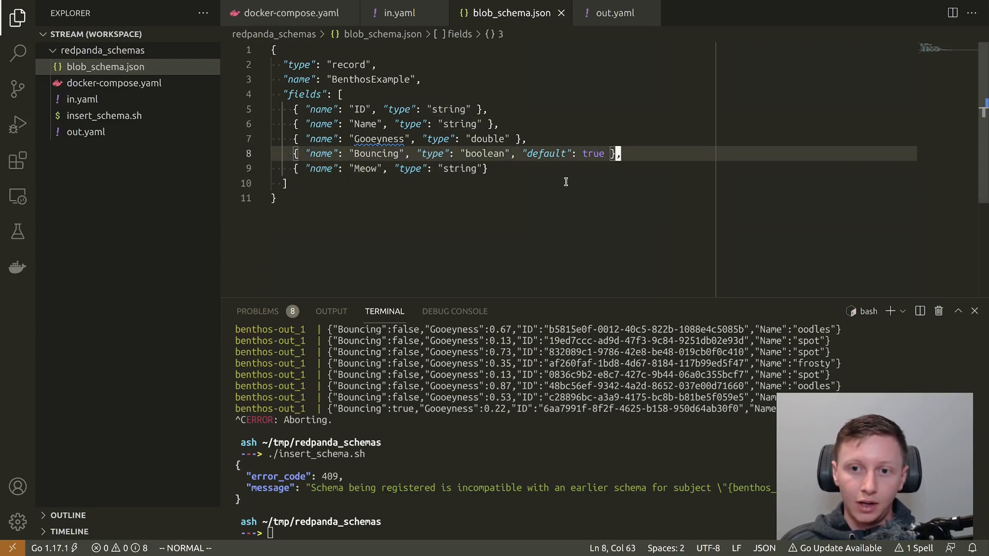
- Follow docker-compose logs, then comment out the root.Gooeyness mapping in in.yaml to trigger encode errors
text(docker-compose logs -f)
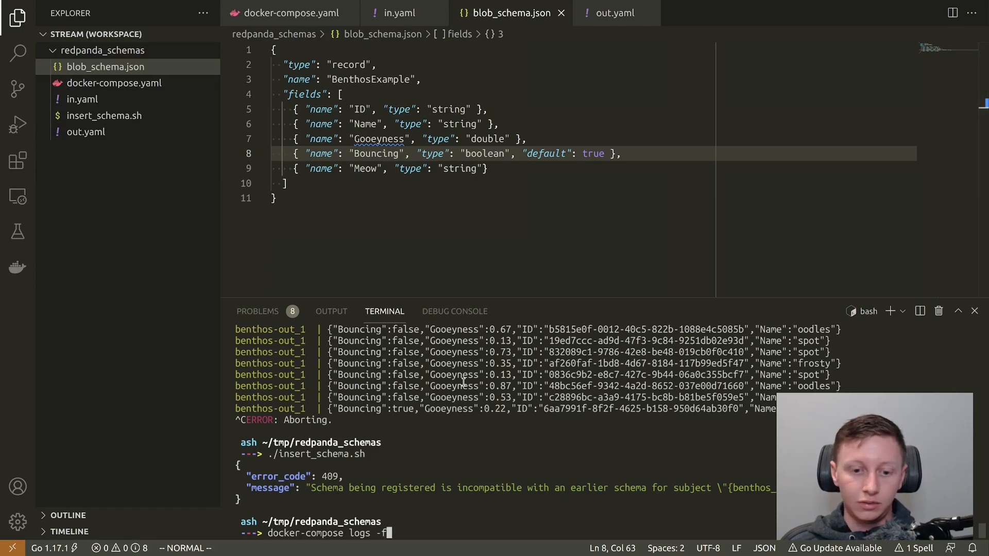
key(Return)
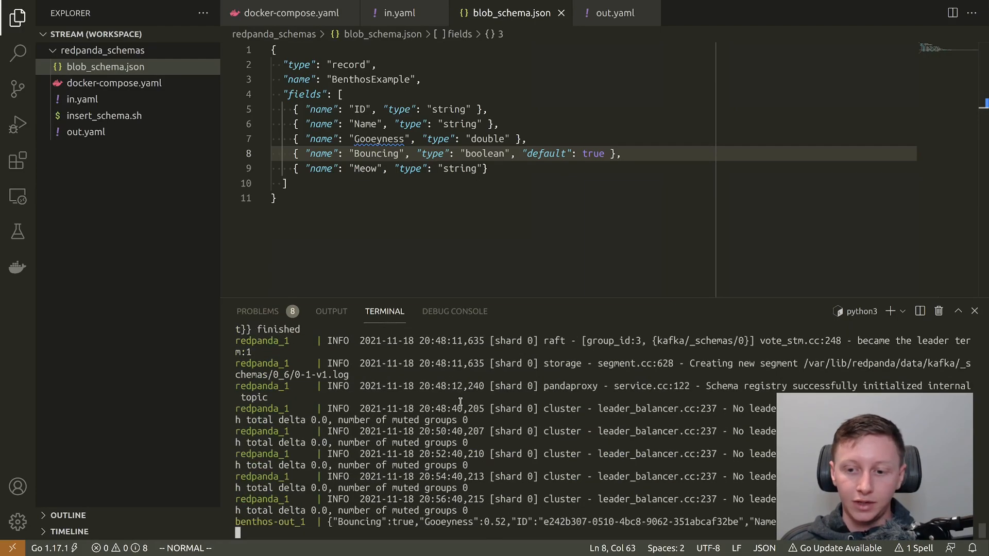
scroll(down, 3)
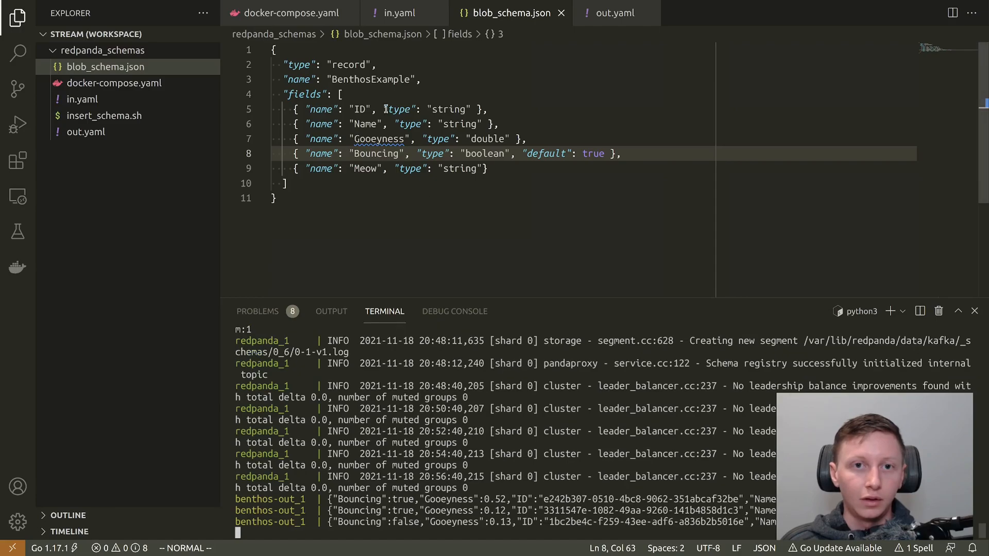
click(398, 13)
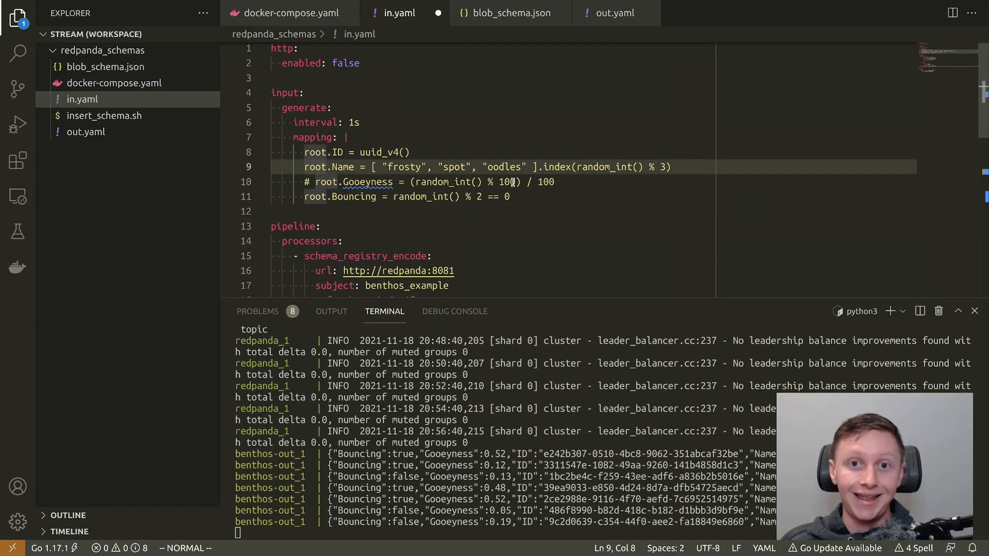
double_click(367, 181)
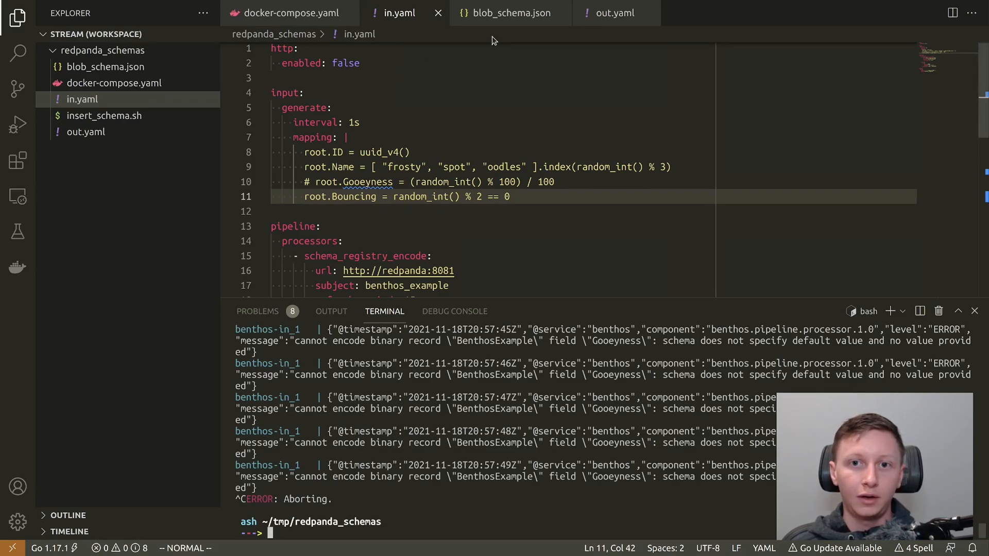
- Edit blob_schema.json so Gooeyness has "default": 0 and the Meow field is removed, then save
click(409, 152)
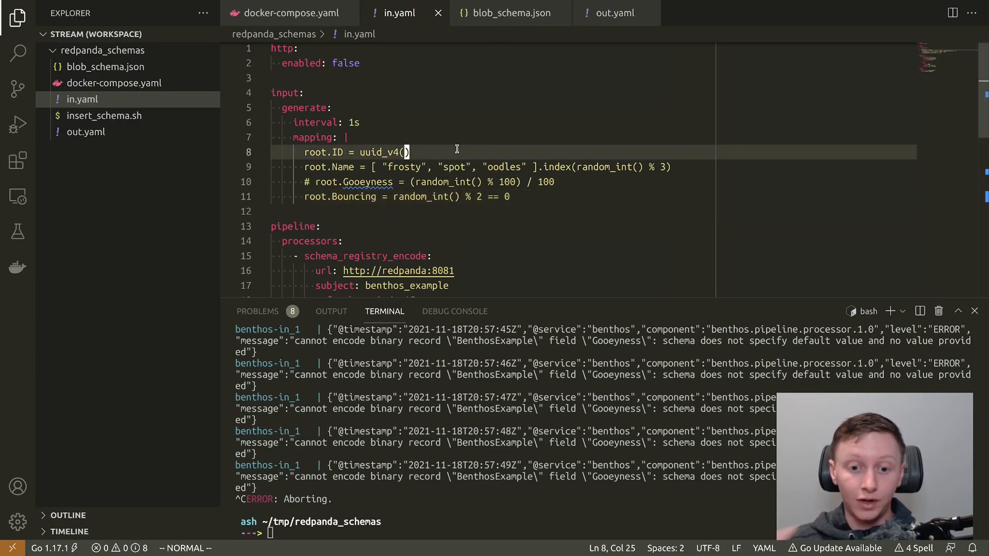
click(508, 13)
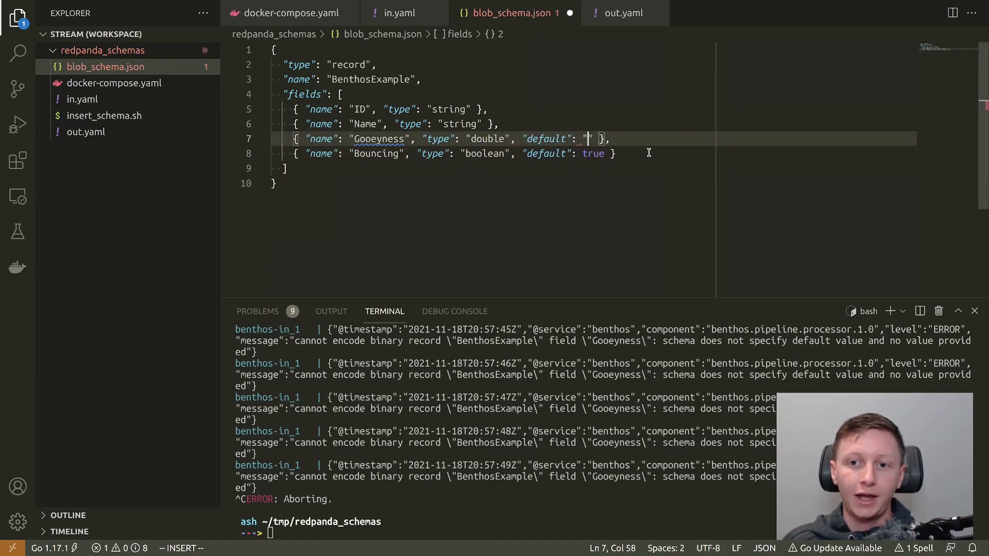
text(NOT S)
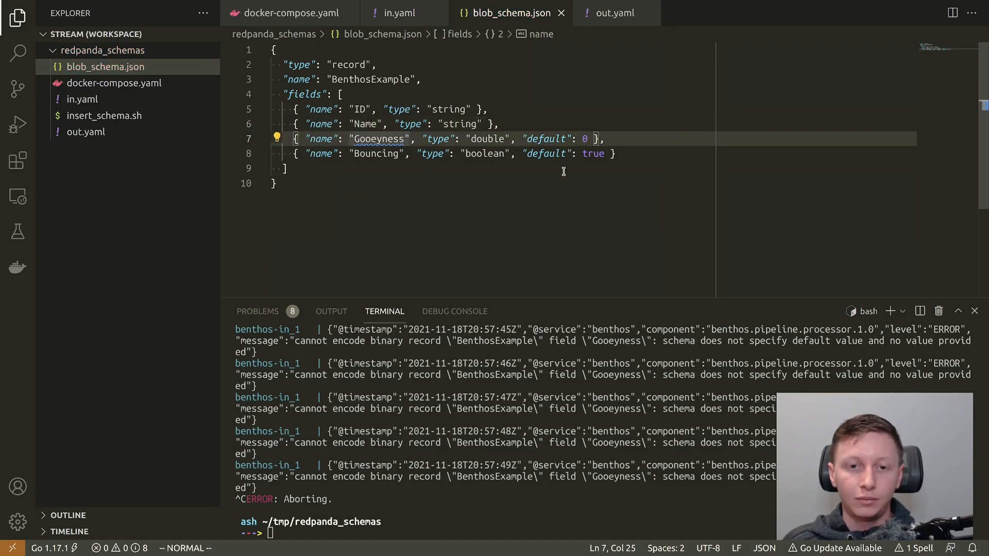
- Run ./insert_schema.sh and confirm benthos-out records now carry Gooeyness 0 with no errors
text(./)
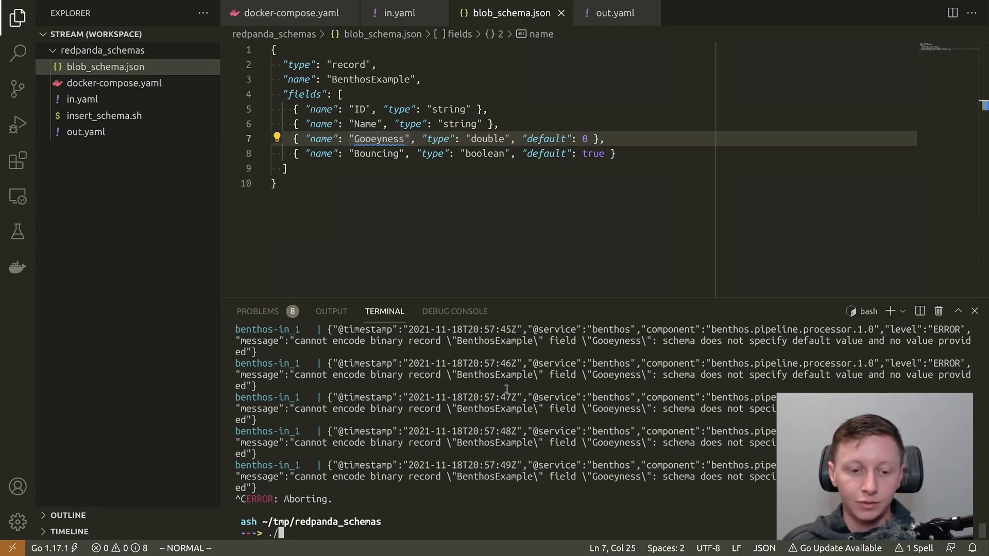
text(insert_schema.sh)
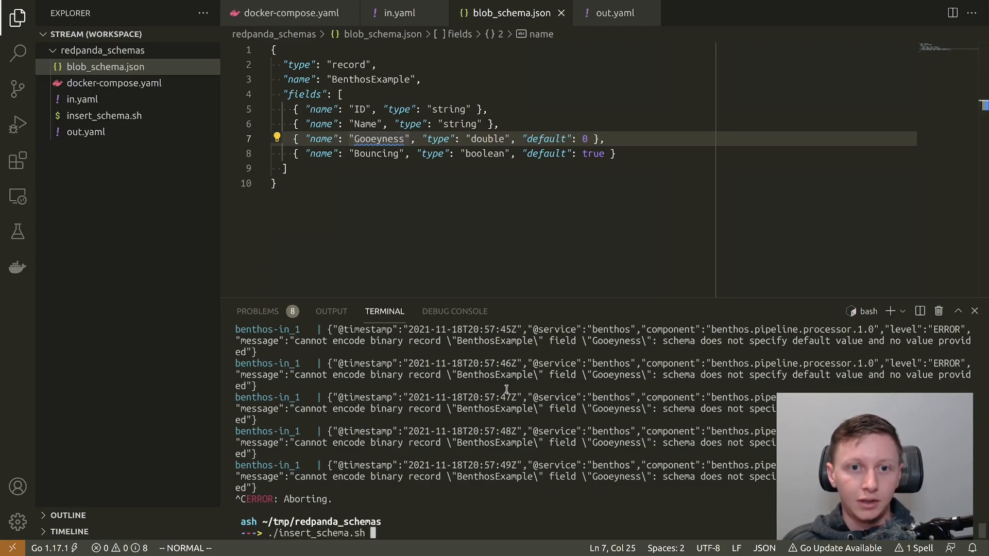
key(Enter)
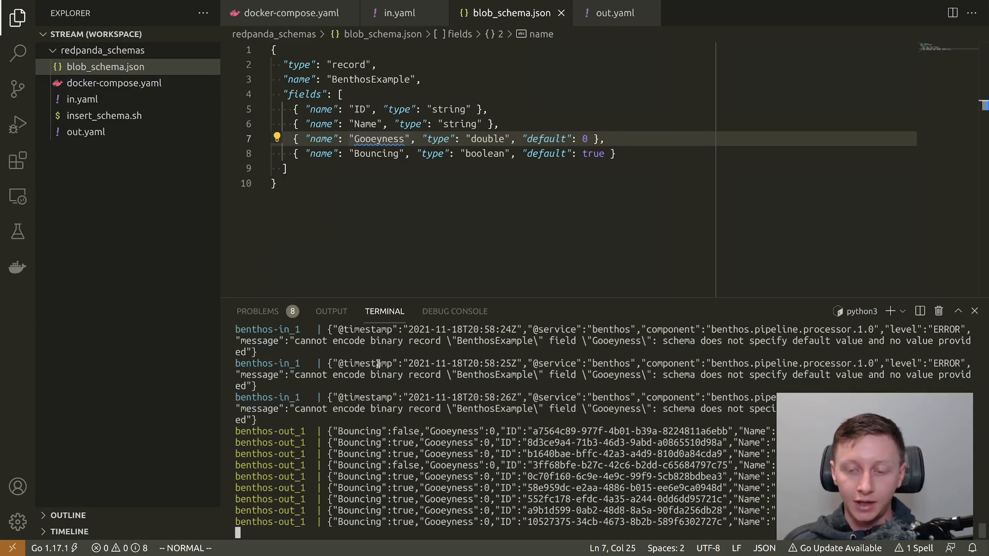
scroll(down, 3)
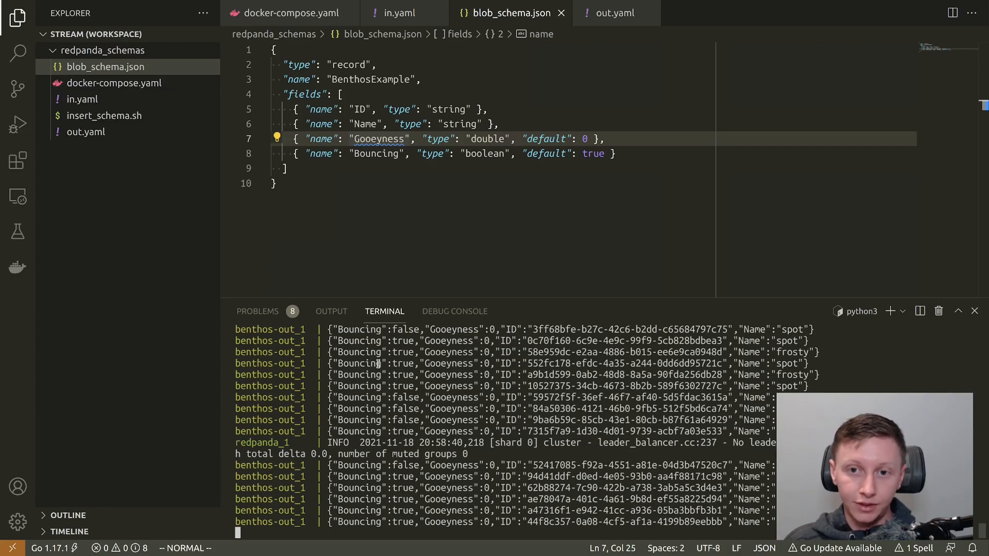
scroll(down, 3)
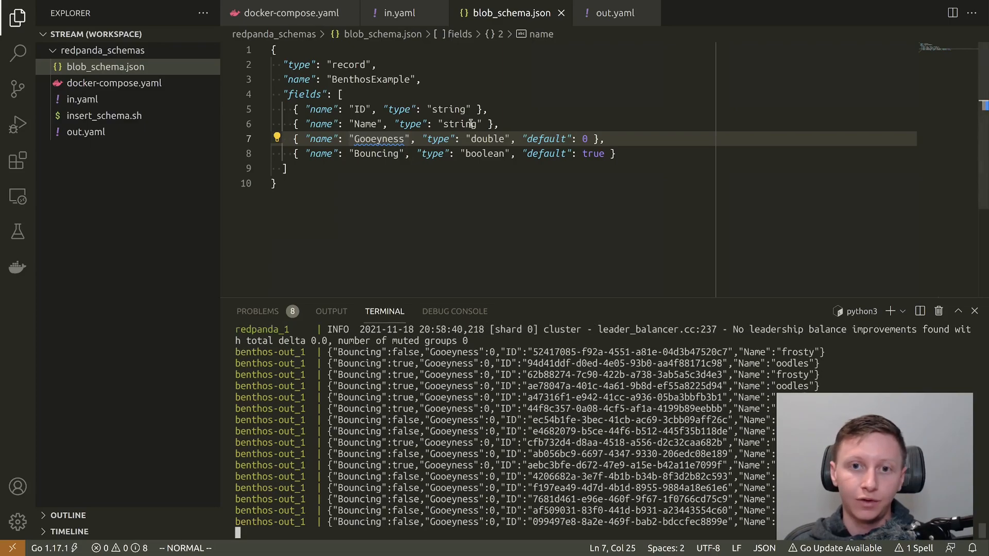
click(397, 12)
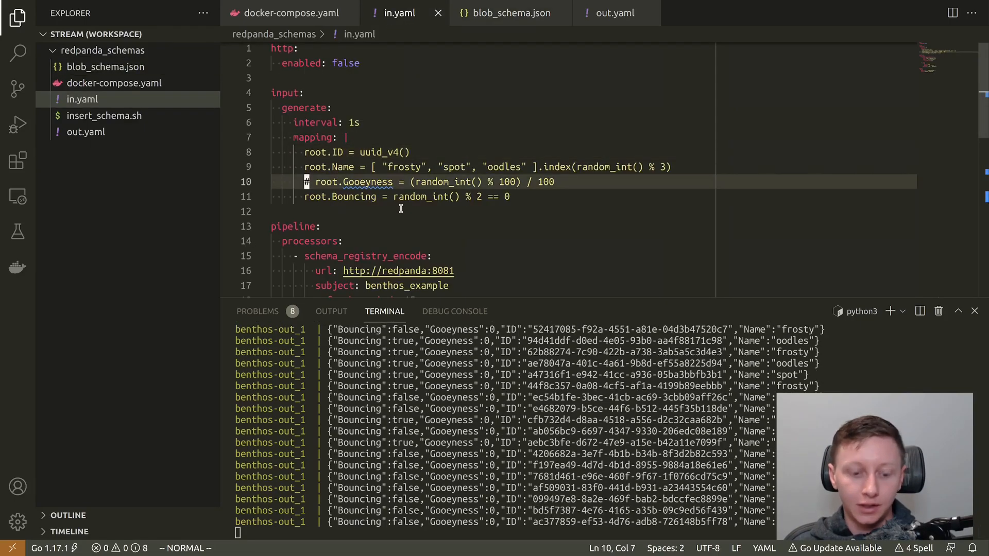